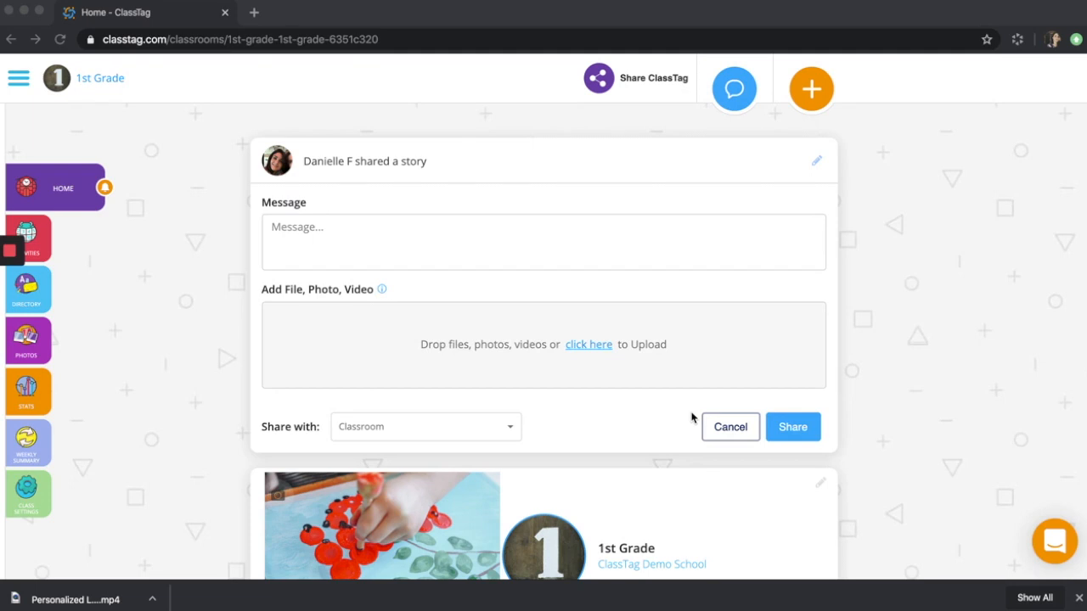
mouse_move(510, 261)
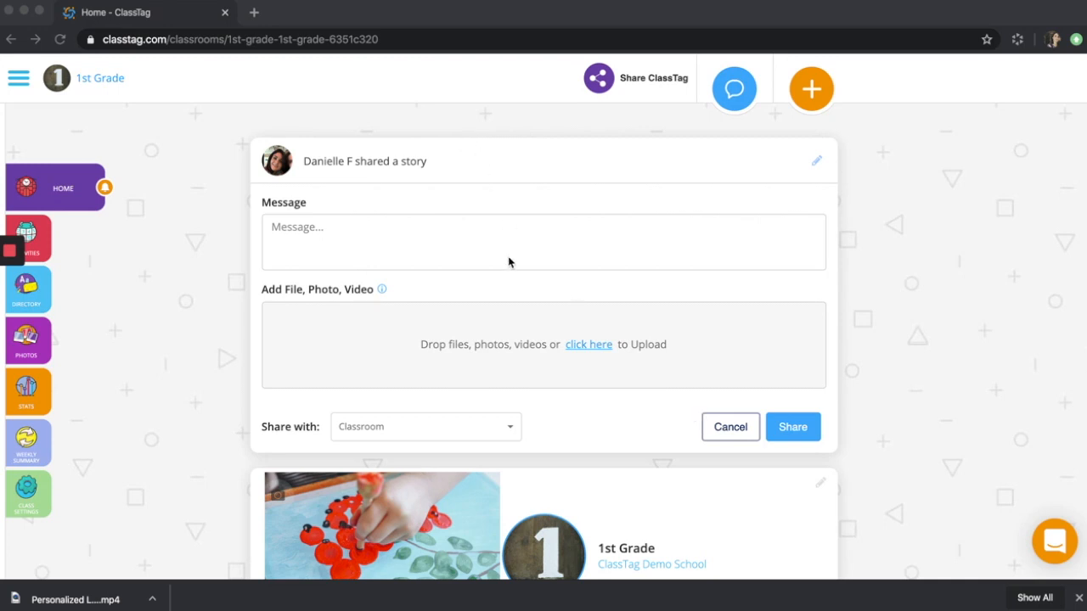
mouse_move(608, 370)
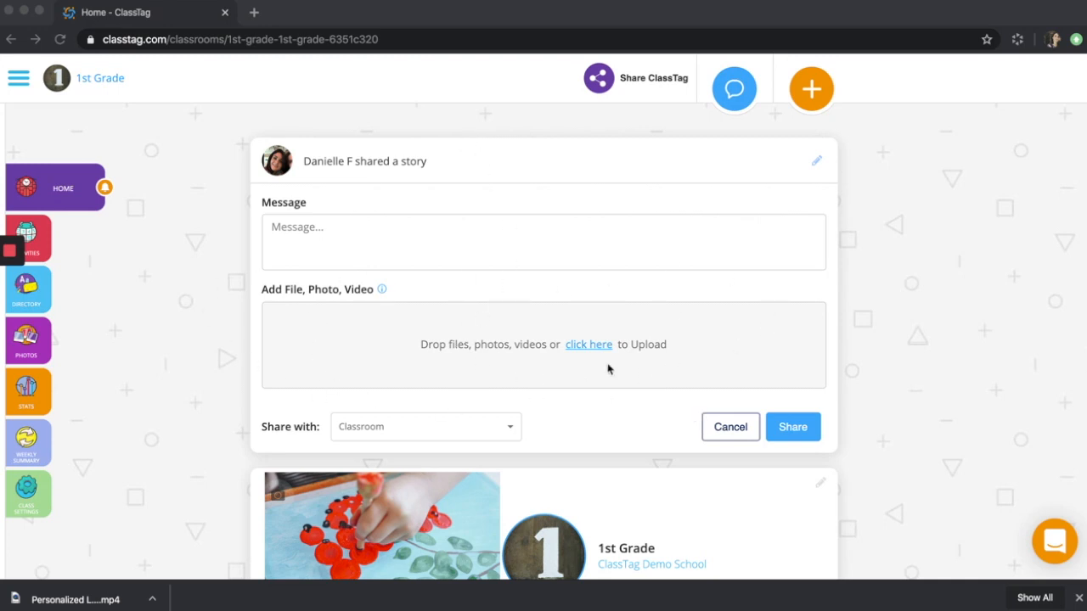
mouse_move(619, 367)
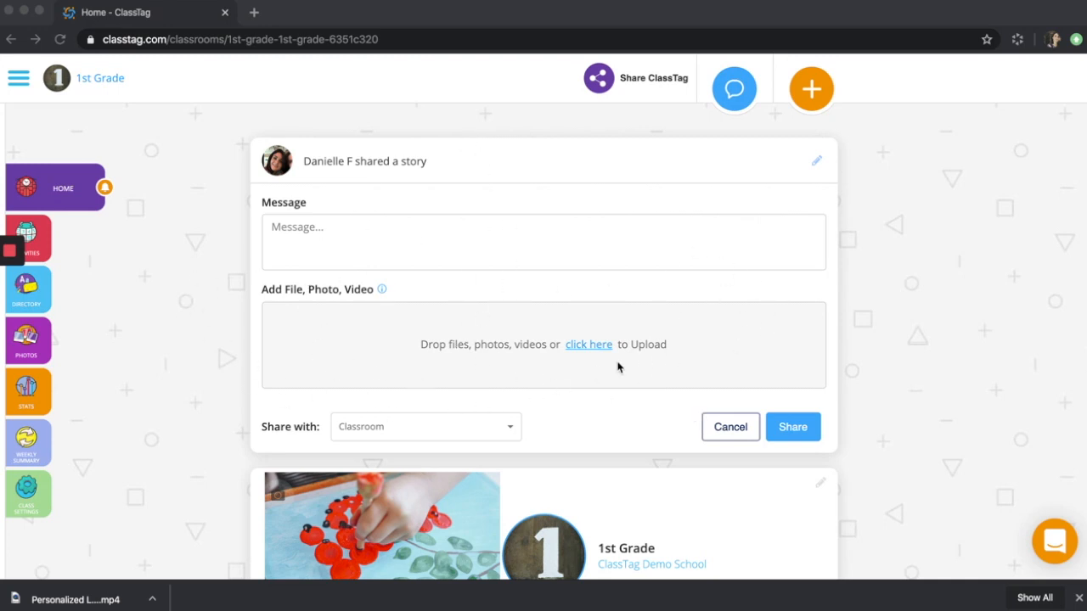
Discard the story draft, start a blank 1st Grade announcement, then go to the class Messages inbox
left_click(731, 428)
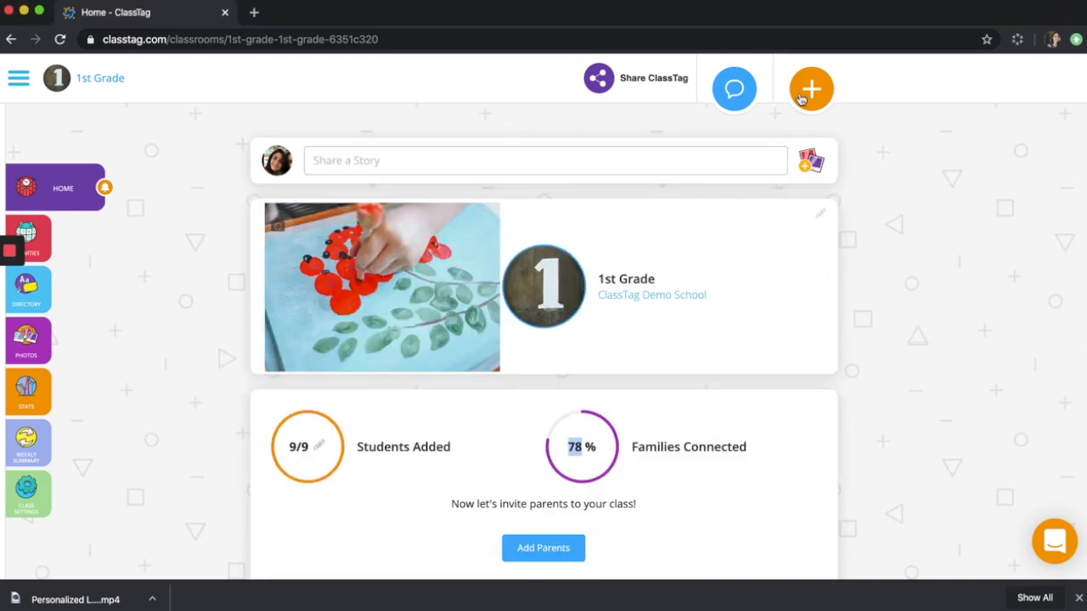
left_click(810, 89)
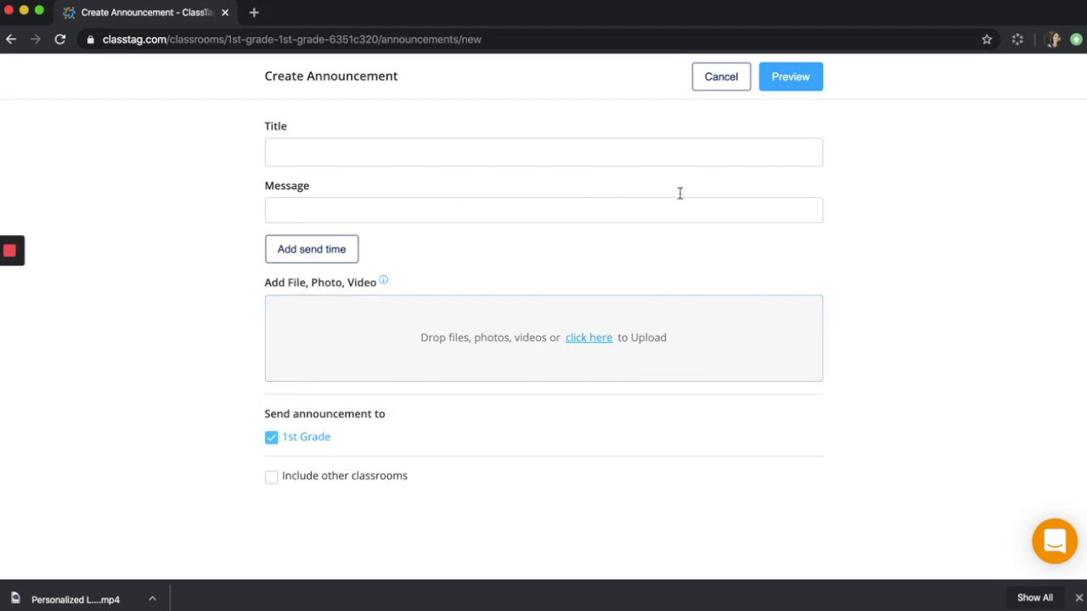
mouse_move(333, 203)
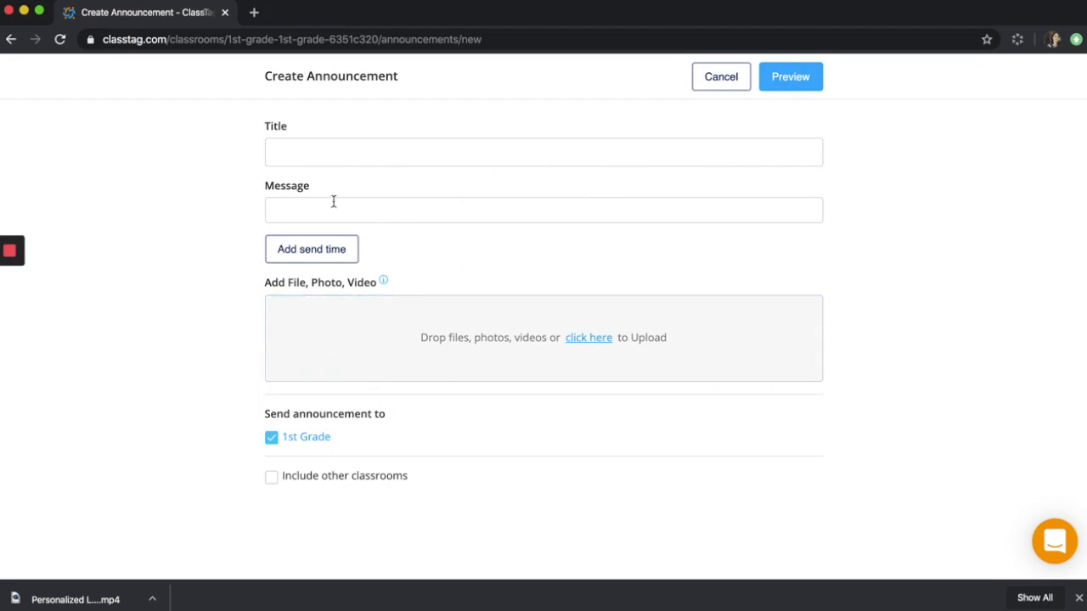
left_click(543, 211)
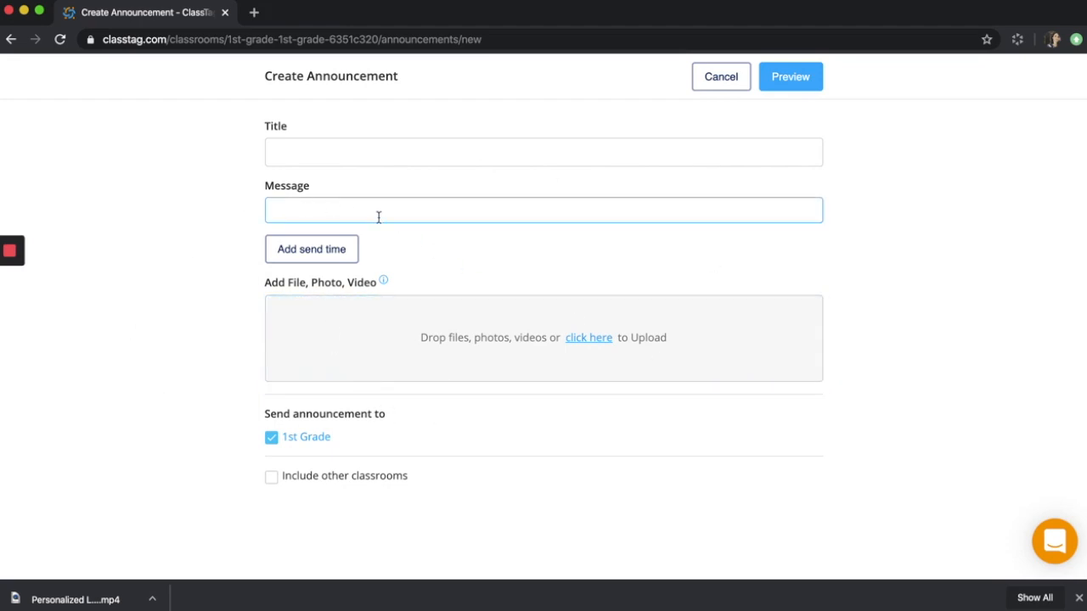
mouse_move(390, 217)
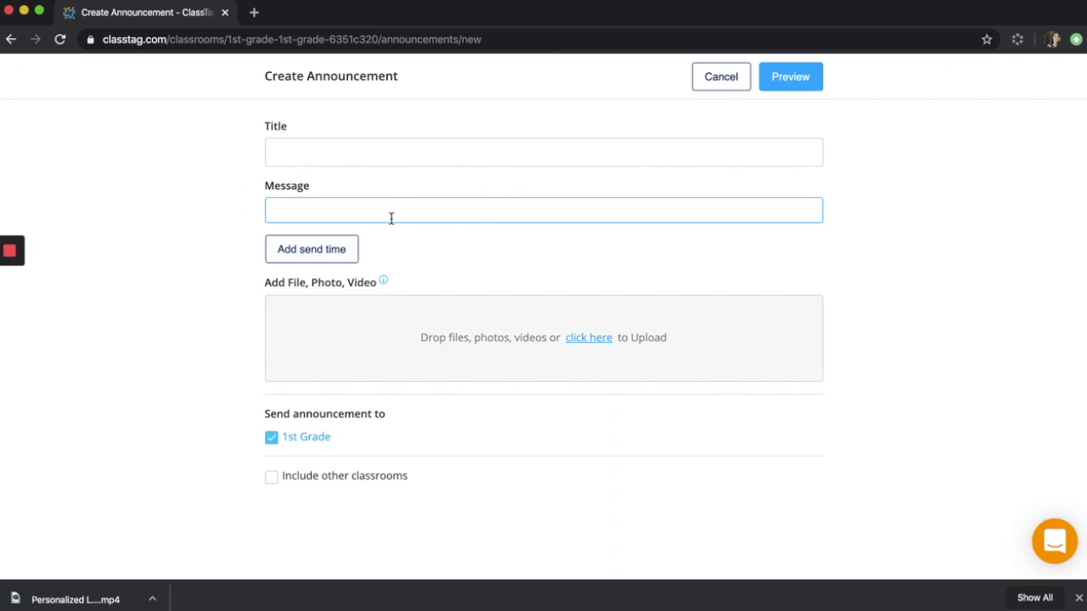
left_click(720, 77)
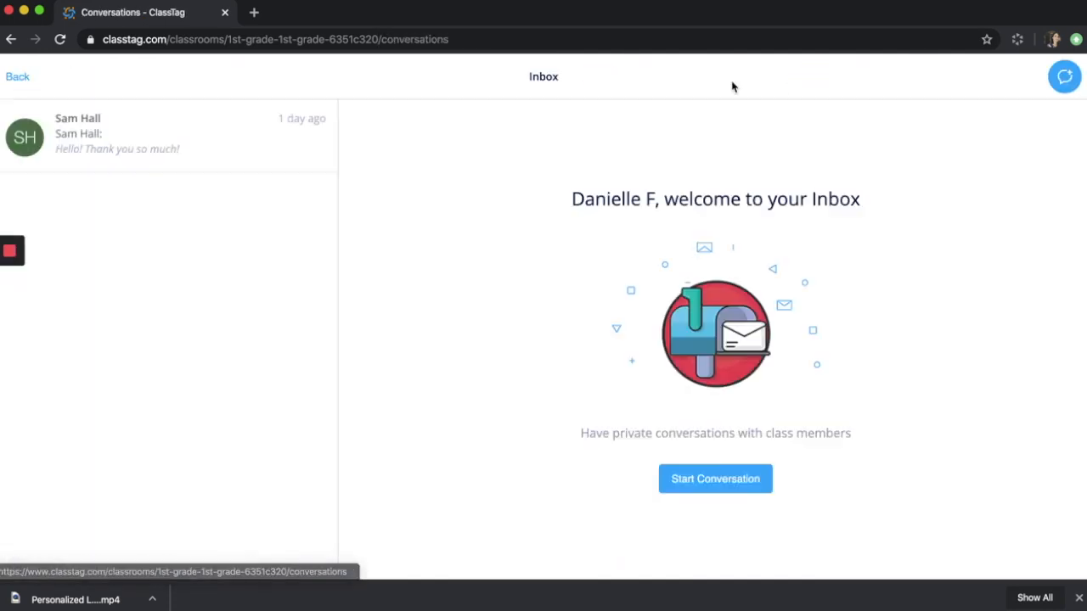
mouse_move(117, 136)
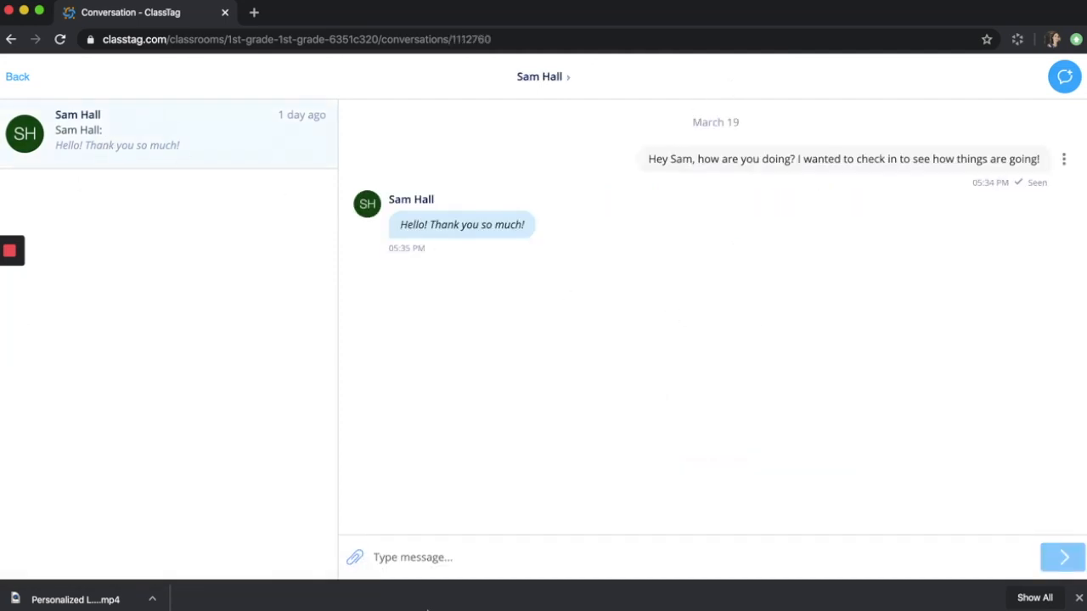
left_click(353, 557)
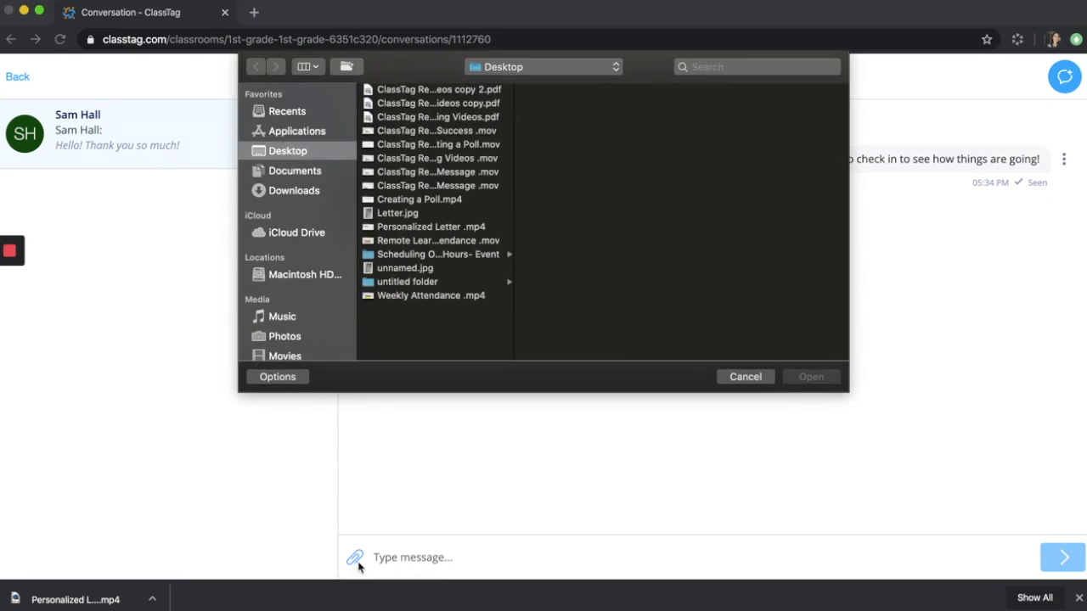
mouse_move(360, 564)
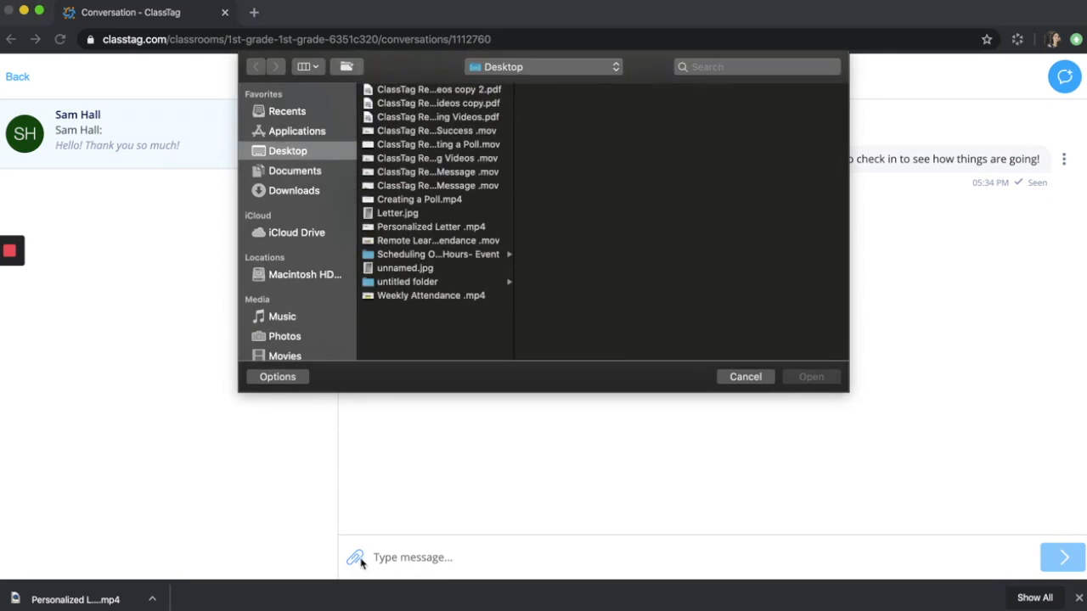
mouse_move(367, 540)
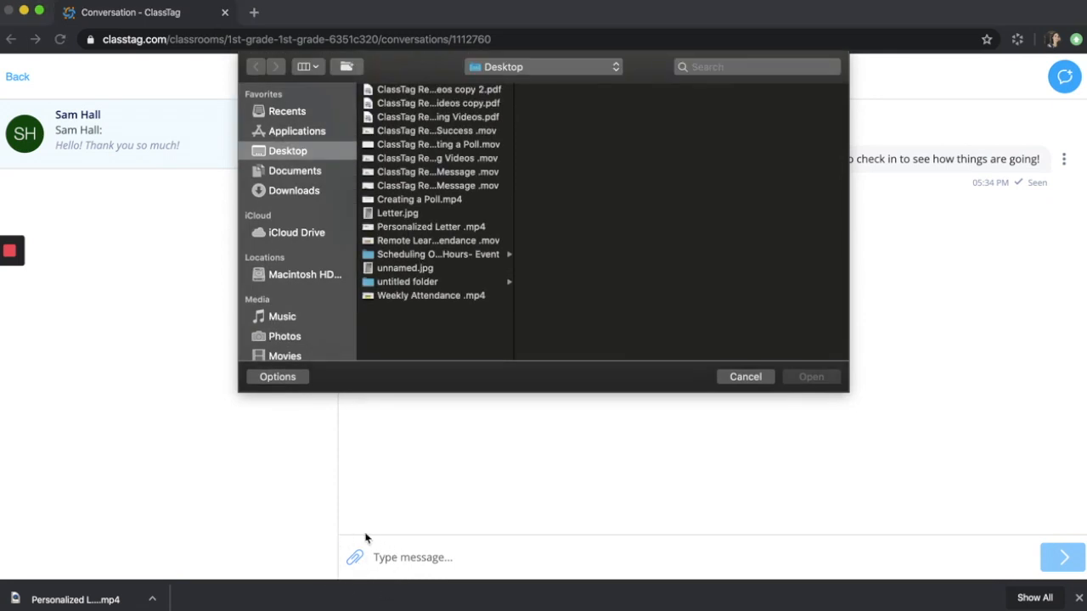
mouse_move(416, 252)
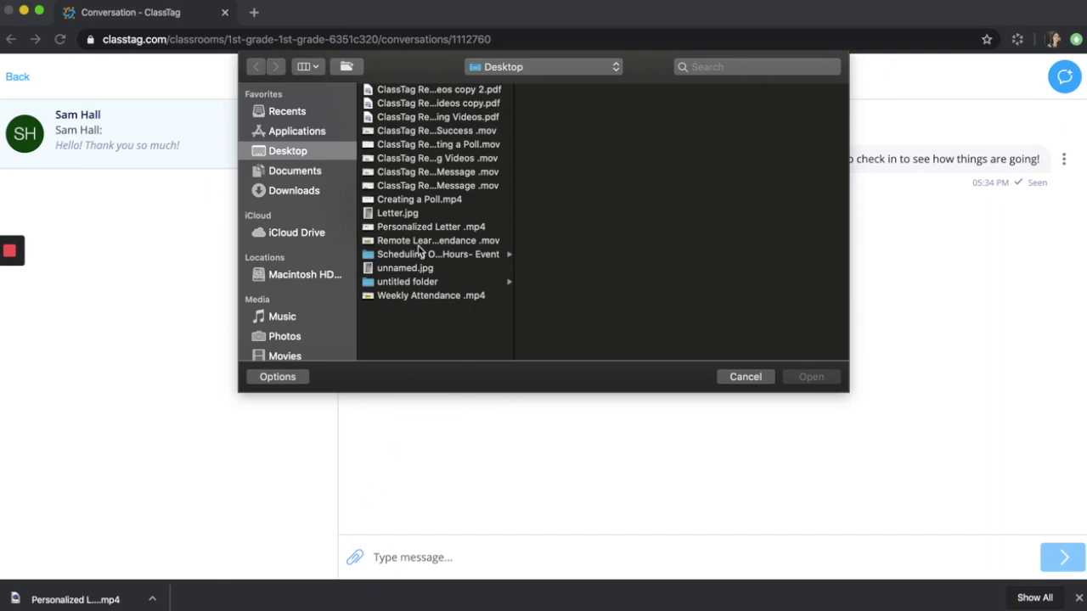
left_click(438, 241)
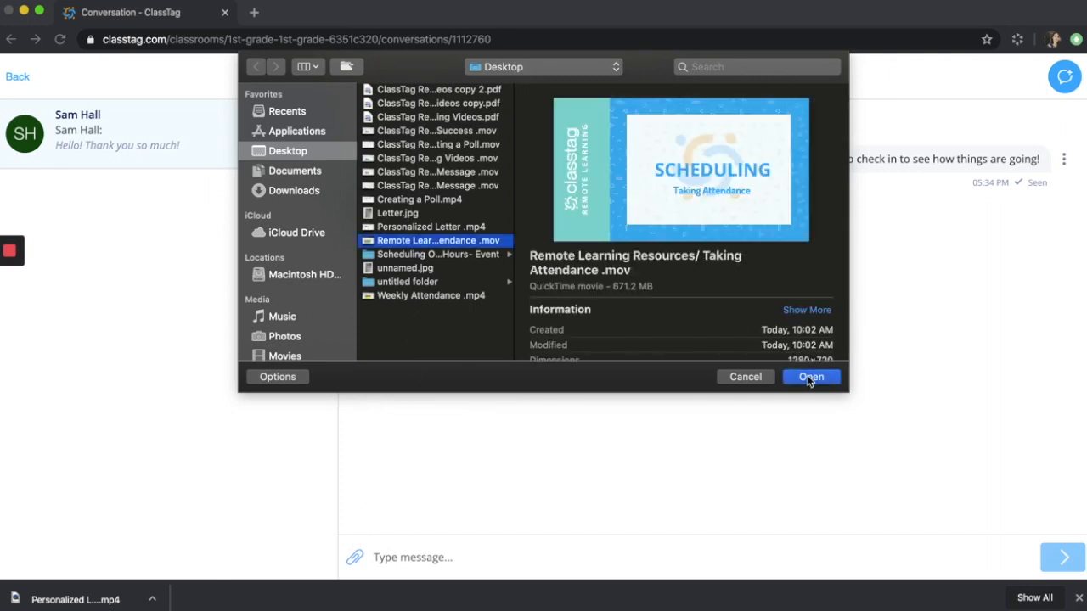
left_click(810, 377)
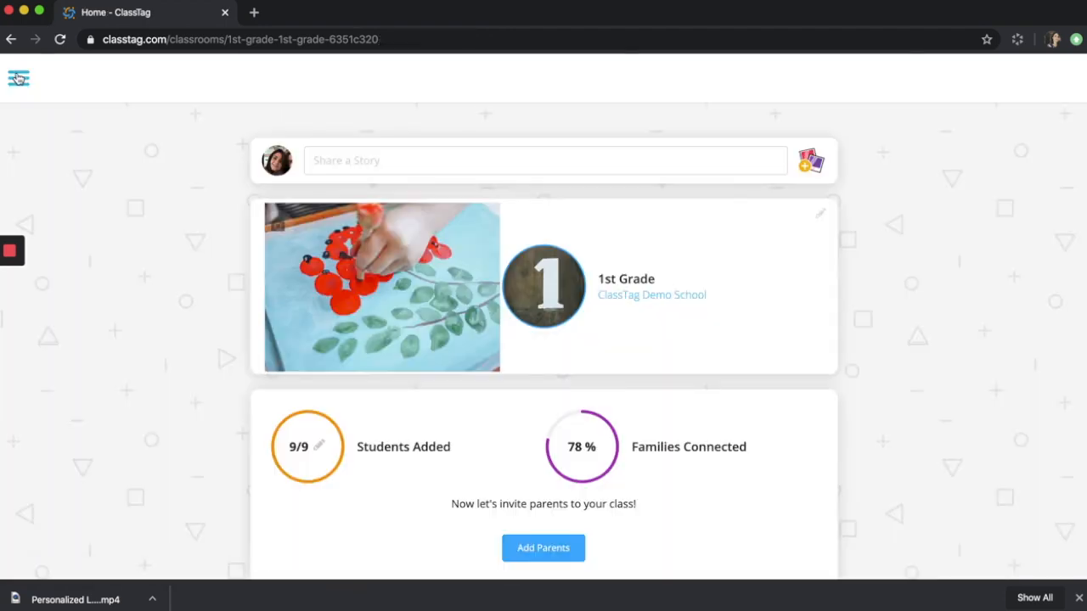
left_click(19, 78)
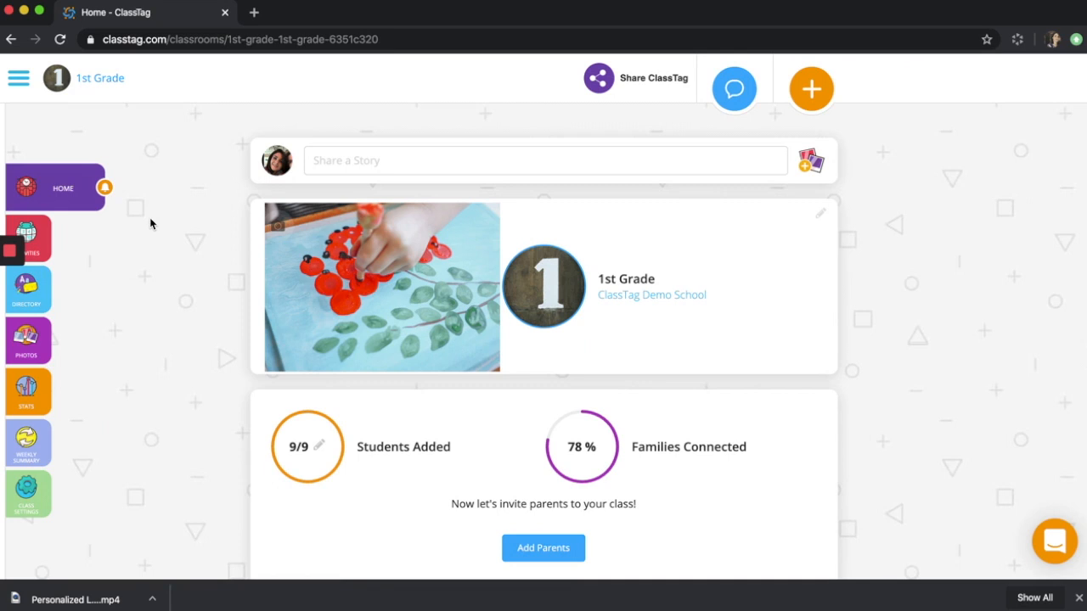
mouse_move(734, 88)
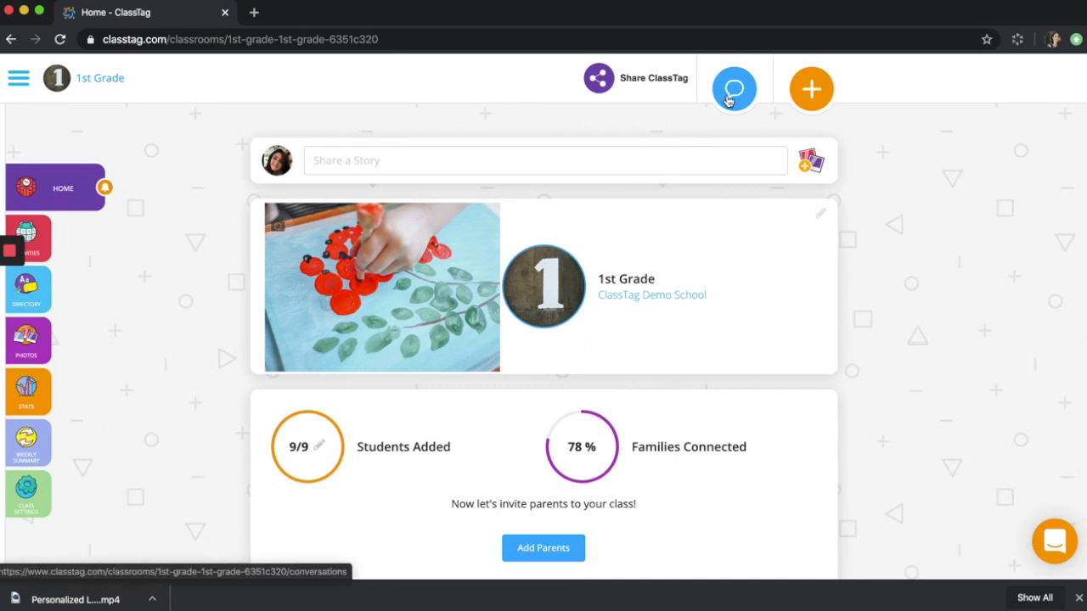
mouse_move(714, 102)
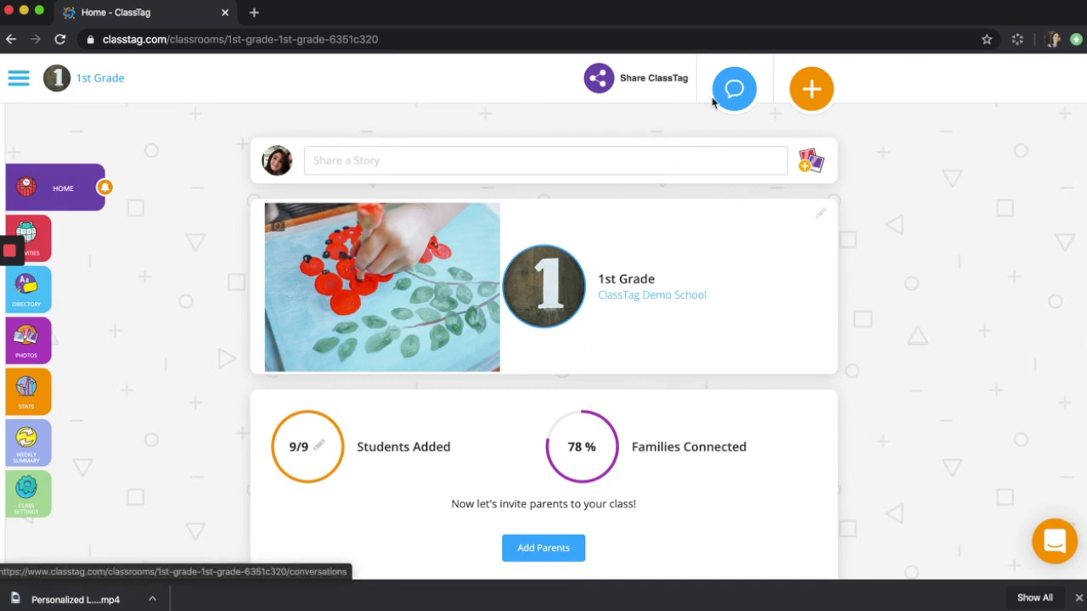
Start a new class event, view its Add File, Photo, Video area, then cancel it unsaved
left_click(810, 88)
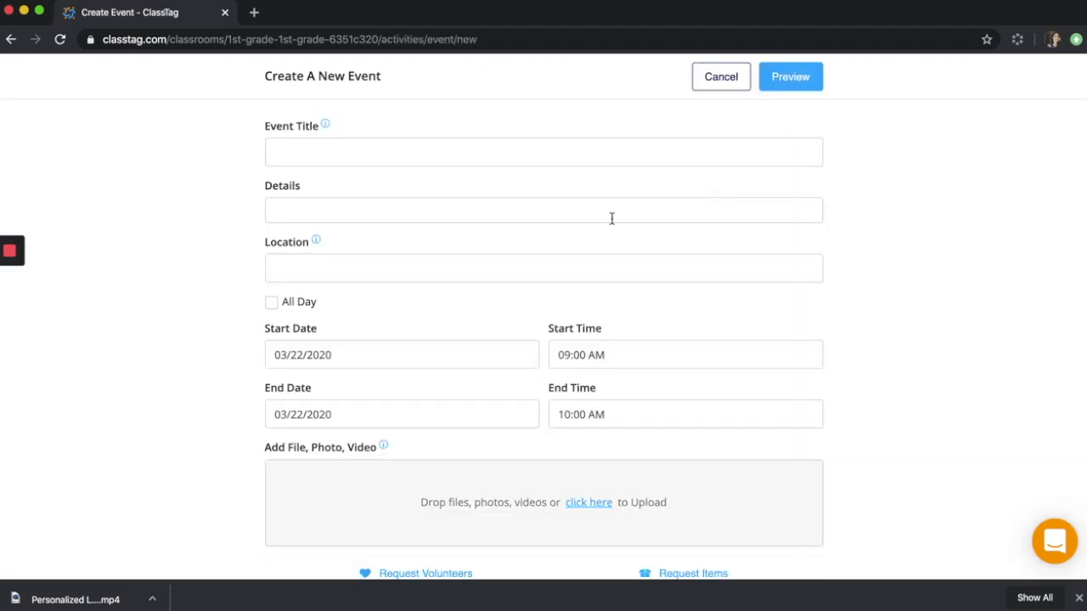
scroll("down", 3)
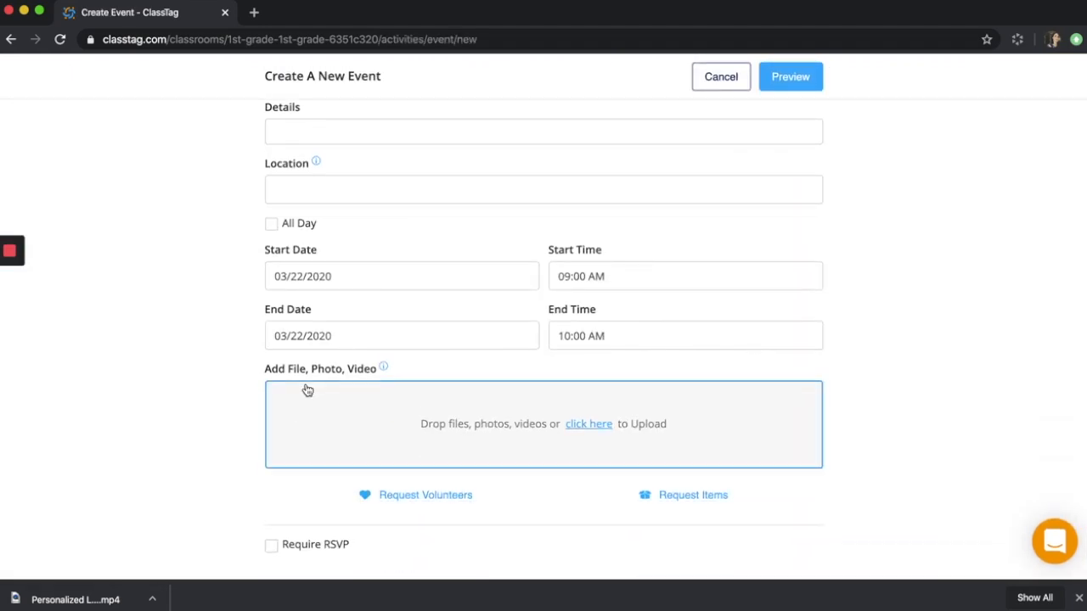
mouse_move(720, 76)
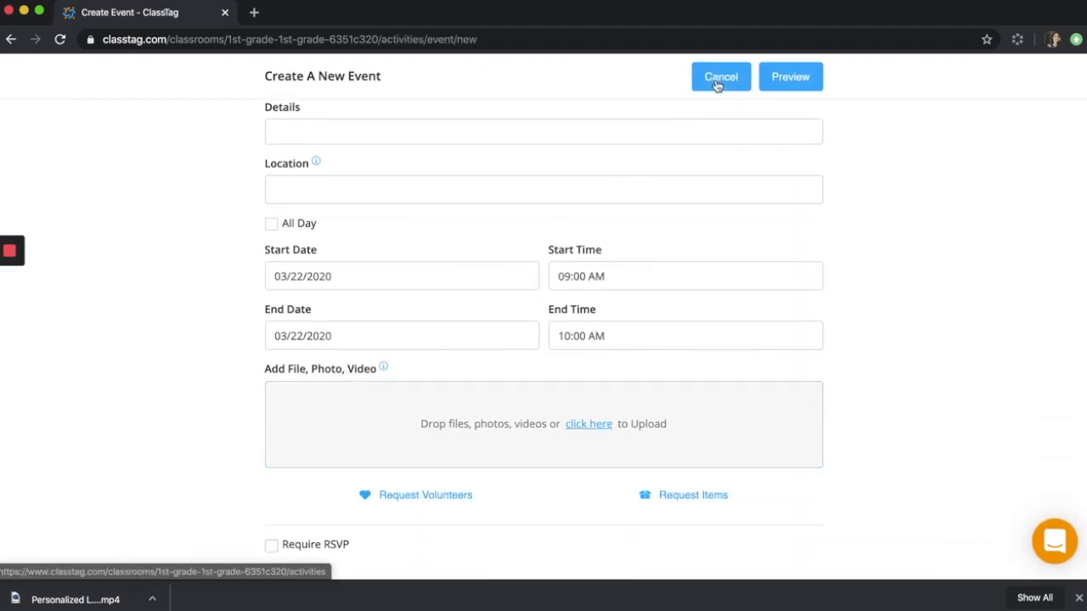
left_click(721, 76)
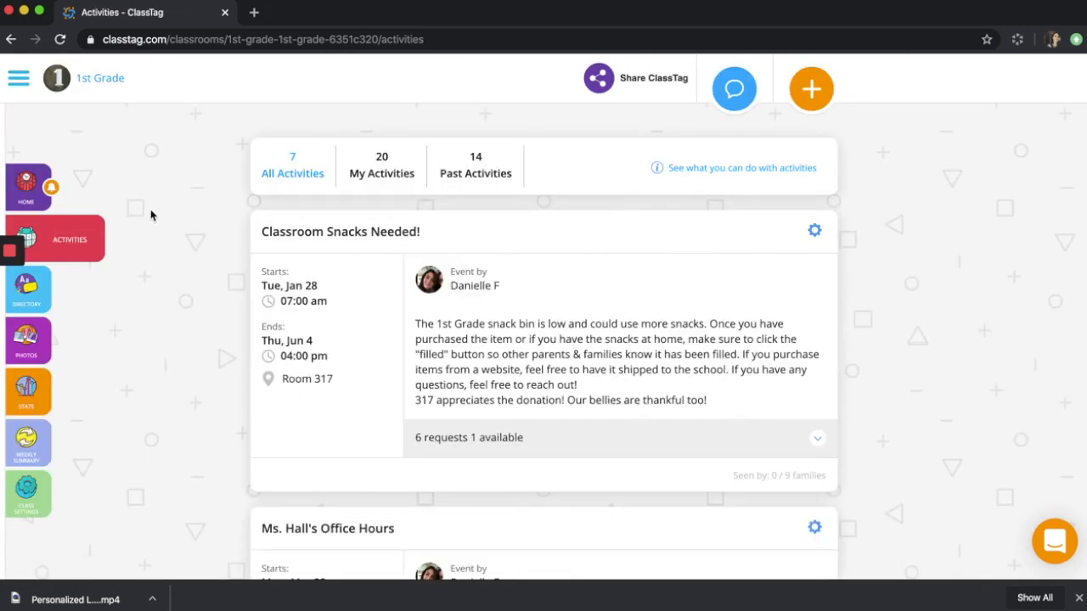
Switch to ClassTag Demo School and bring up its create menu with the Announcement option
left_click(19, 78)
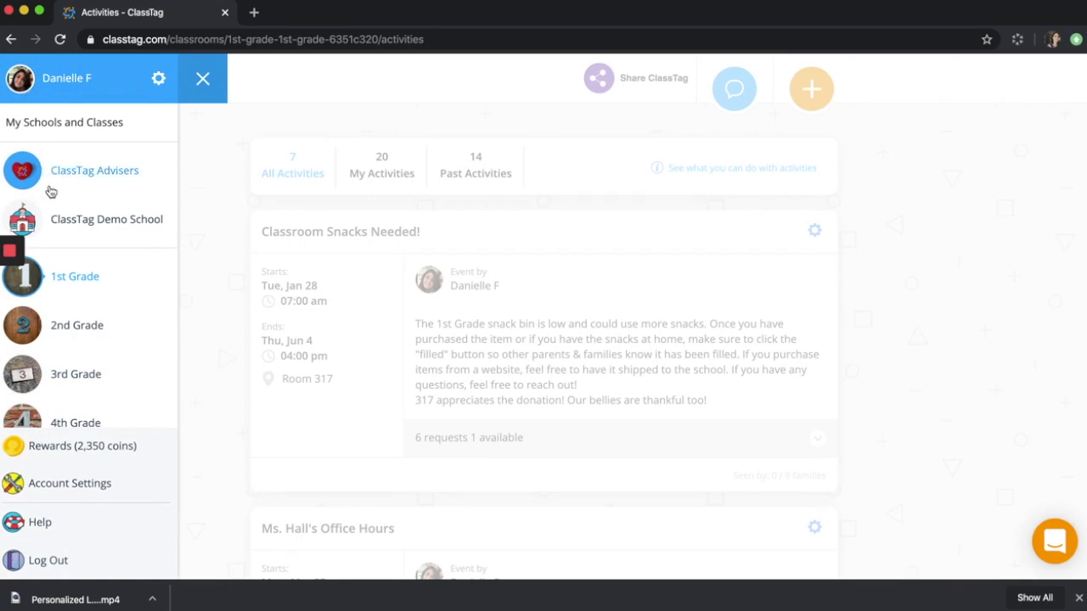
left_click(105, 219)
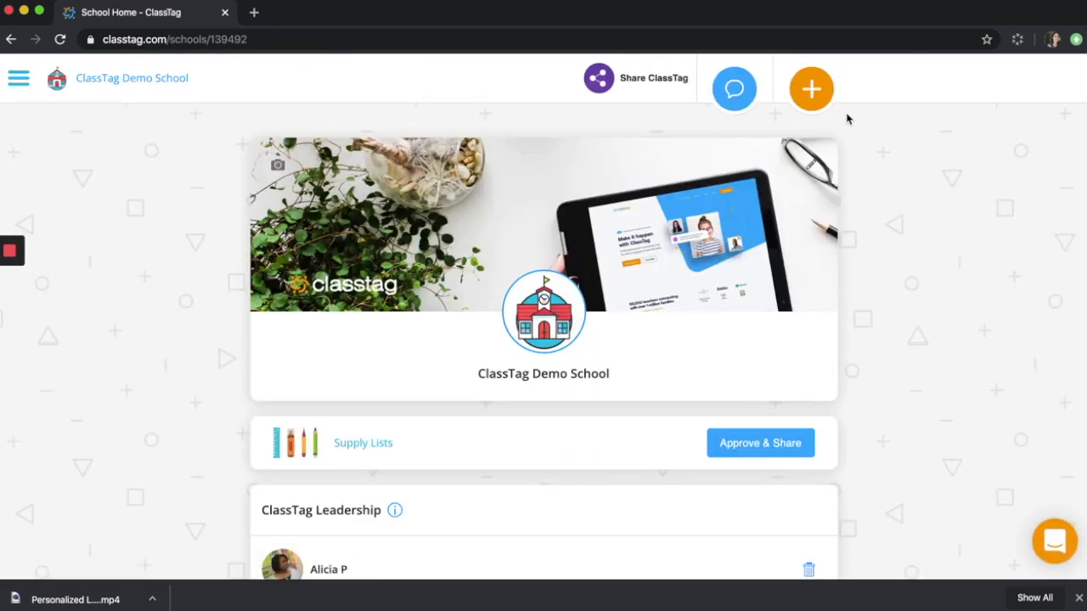
left_click(810, 89)
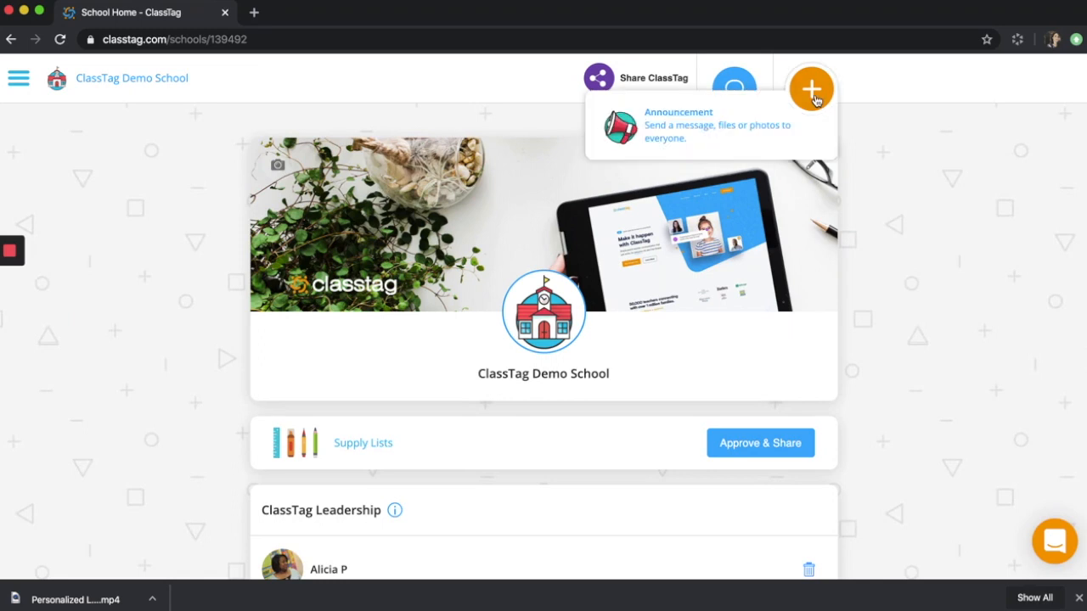
Review a blank school announcement's upload area and grade recipients, then return to 1st Grade
left_click(678, 126)
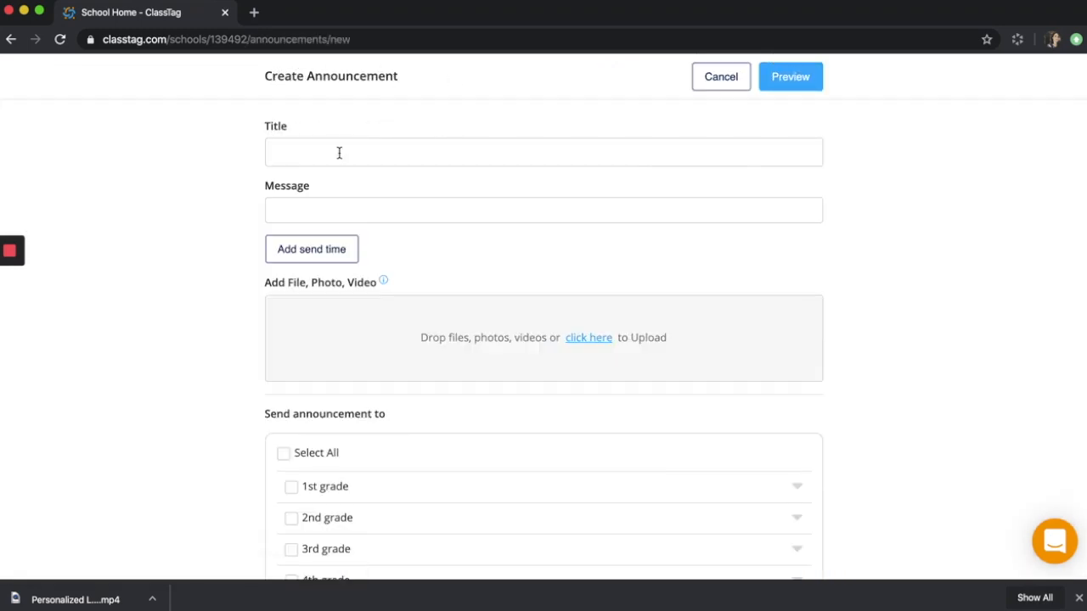
mouse_move(421, 348)
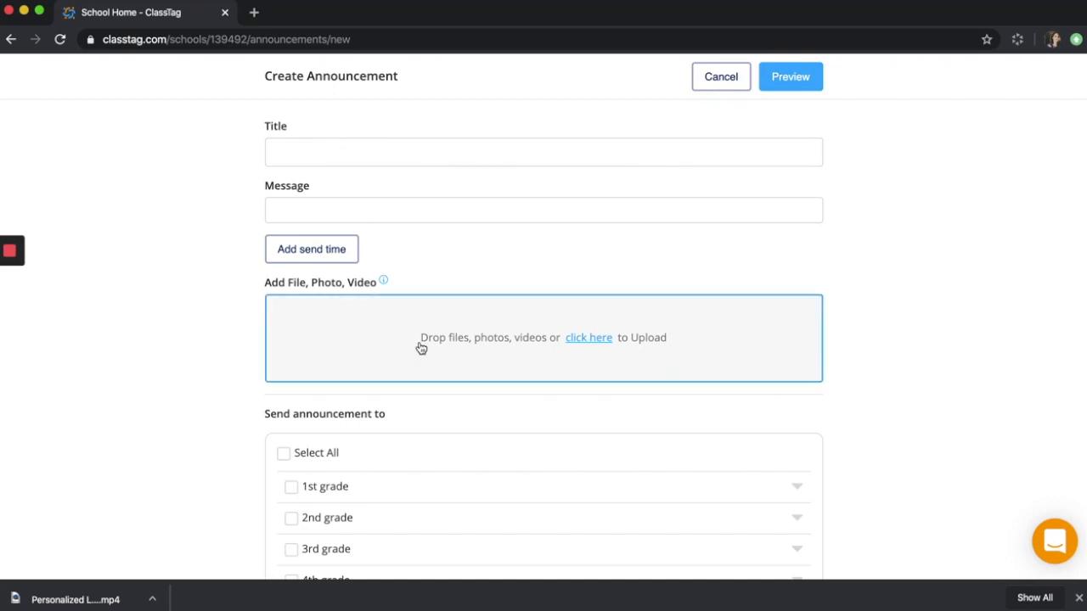
scroll("down", 3)
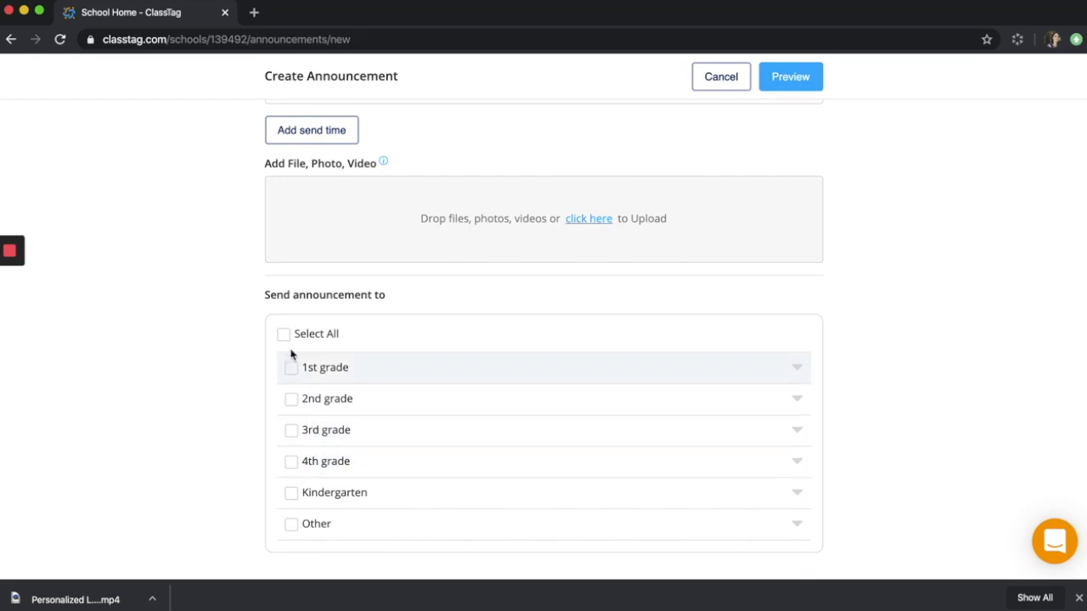
left_click(284, 333)
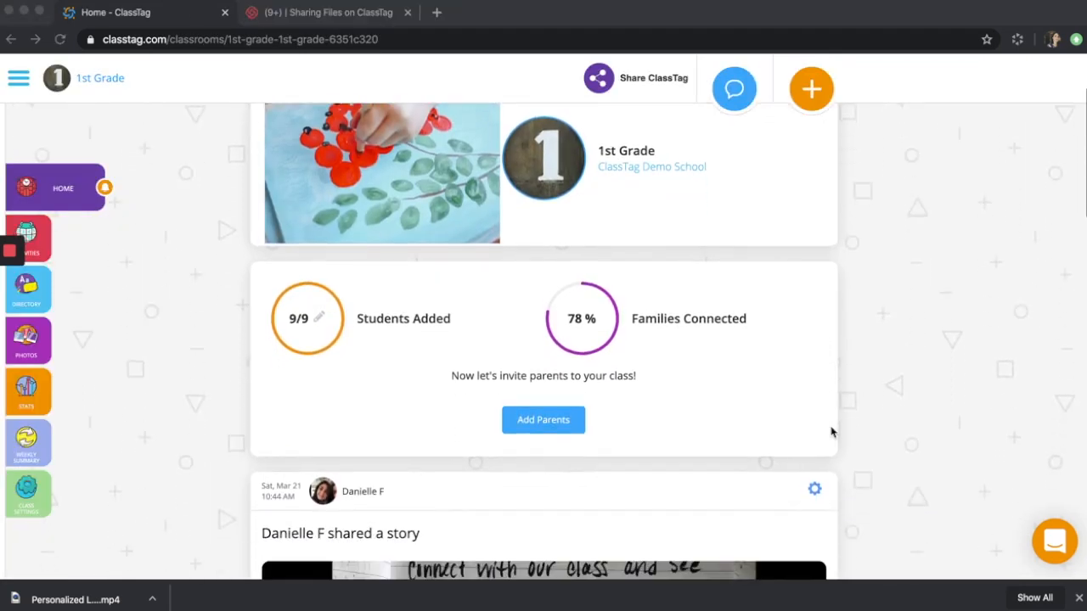
Scroll the 1st Grade feed, expand the Attendance, Week of 3/23 post, and reach the Stuck video post
scroll("down", 3)
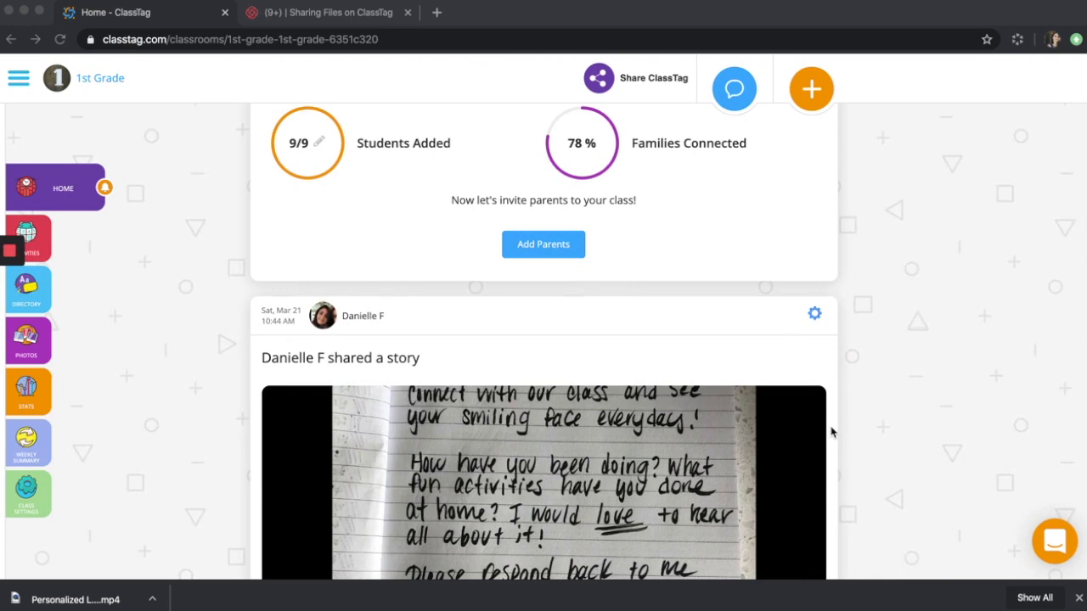
scroll("down", 3)
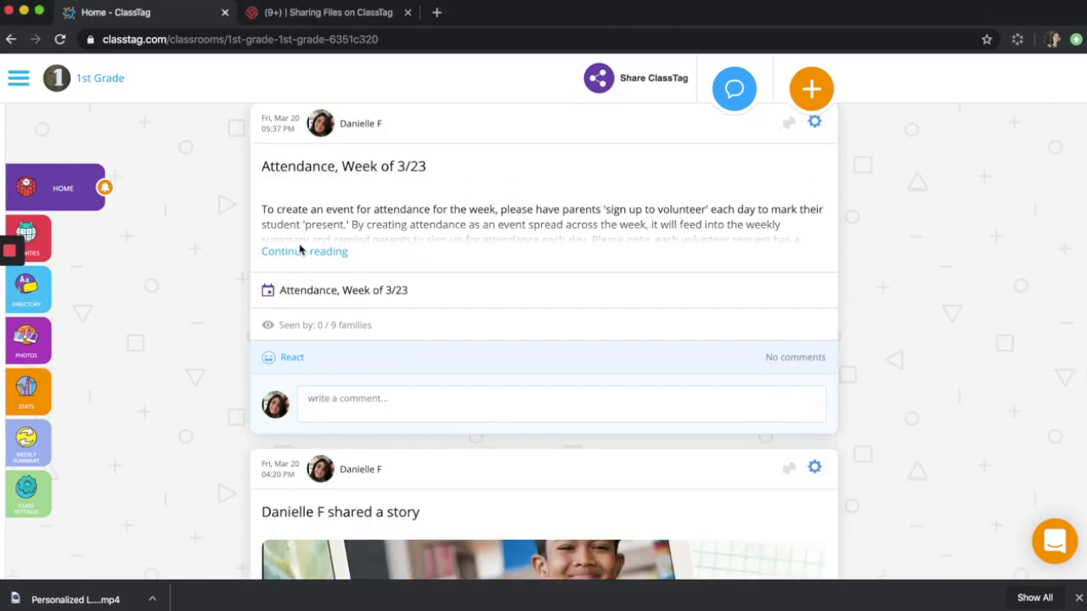
left_click(302, 251)
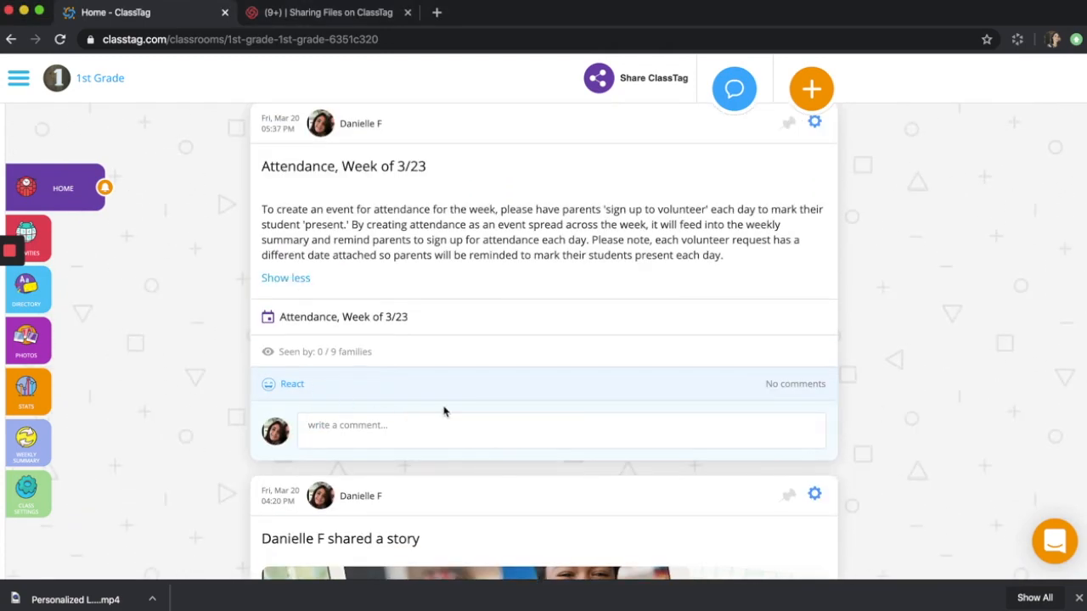
scroll("down", 3)
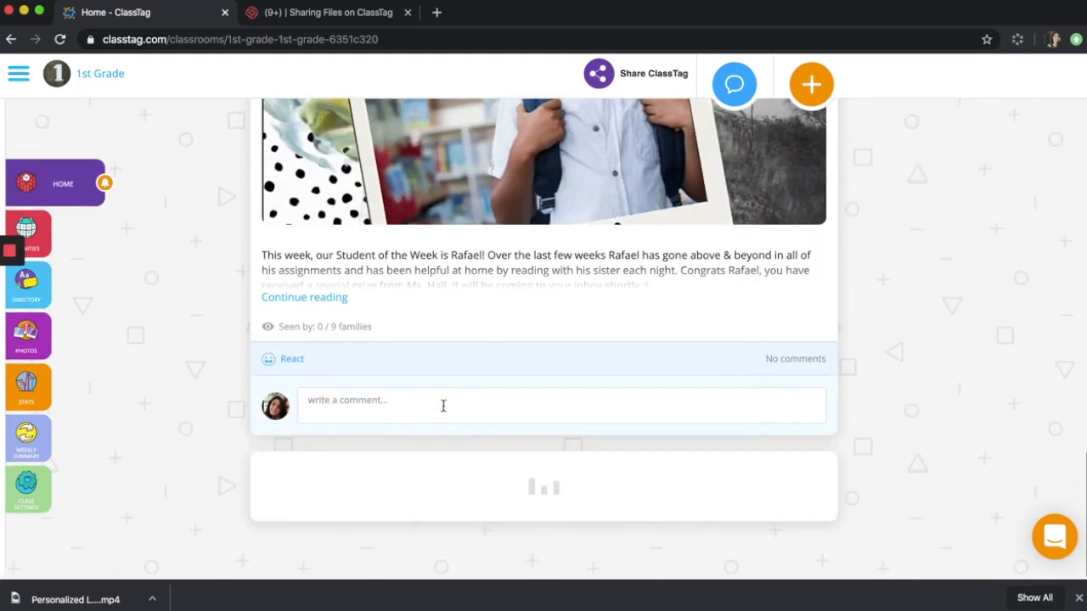
scroll("down", 3)
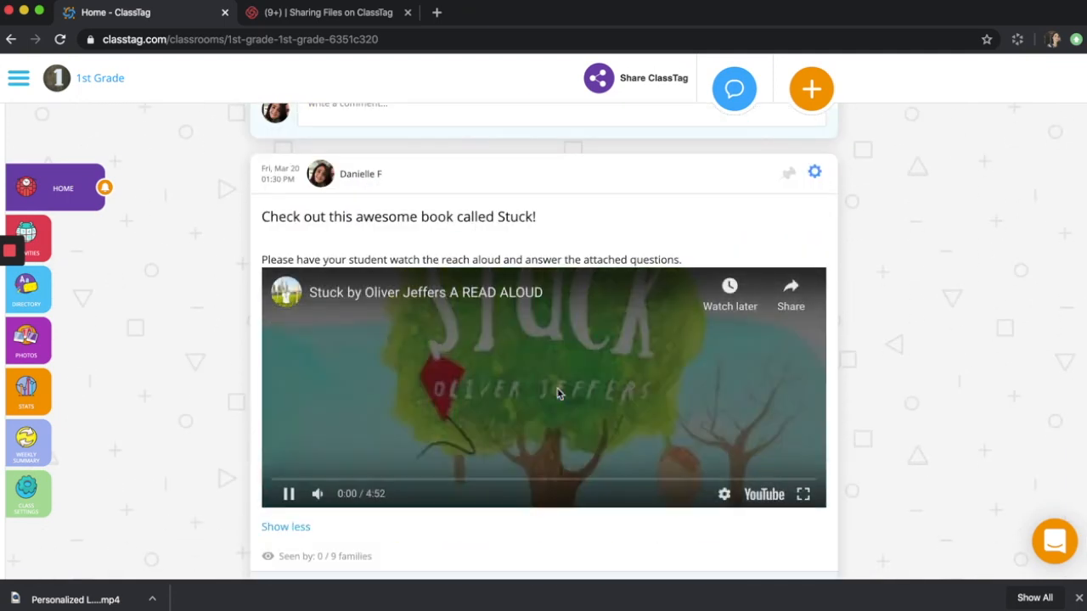